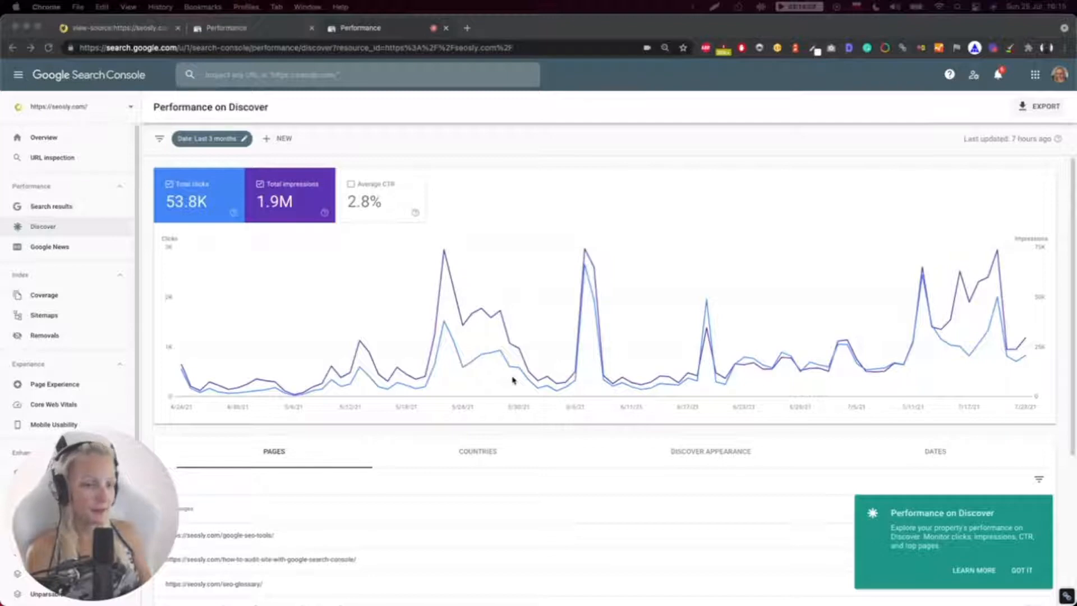
mouse_move(616, 397)
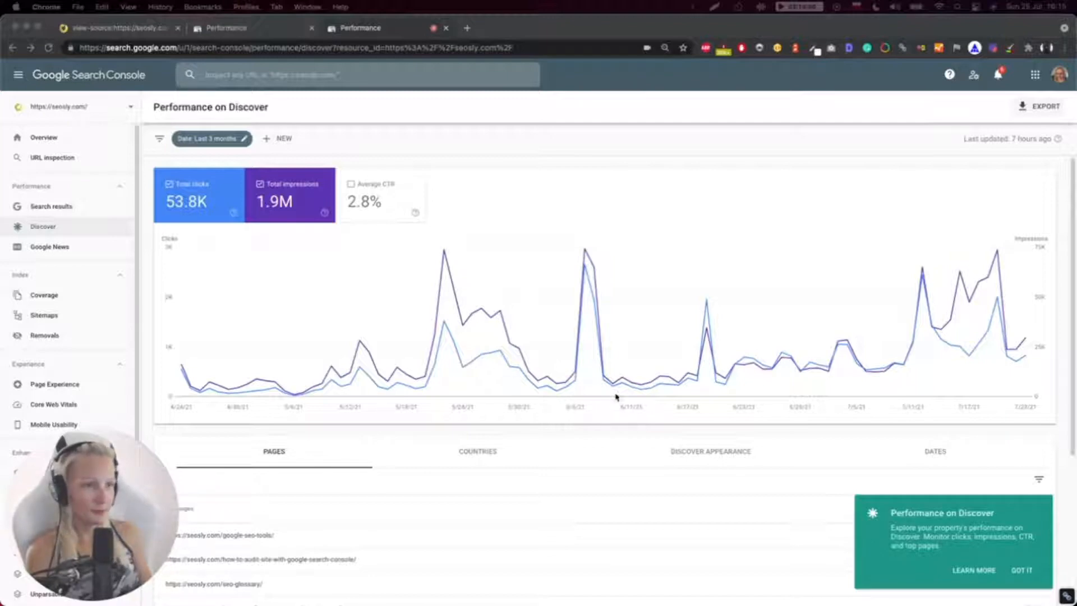
mouse_move(313, 266)
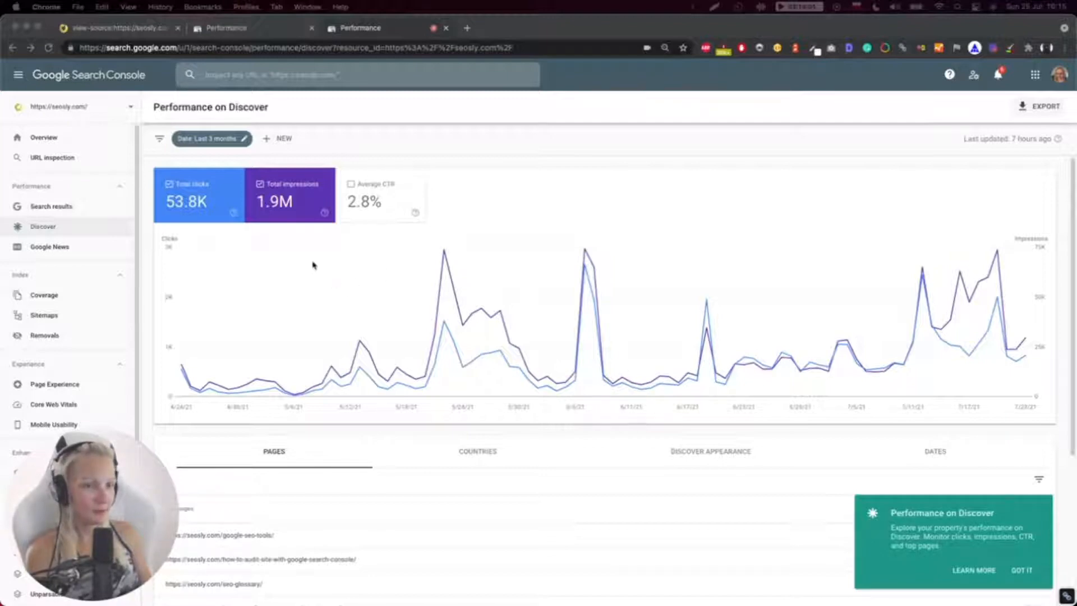
mouse_move(443, 326)
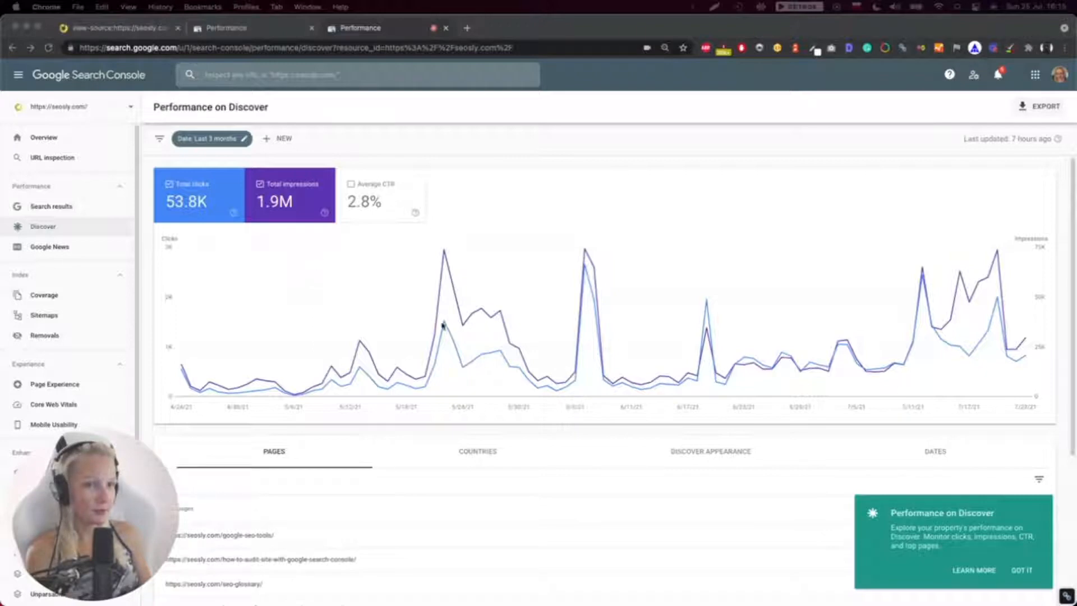
mouse_move(56, 183)
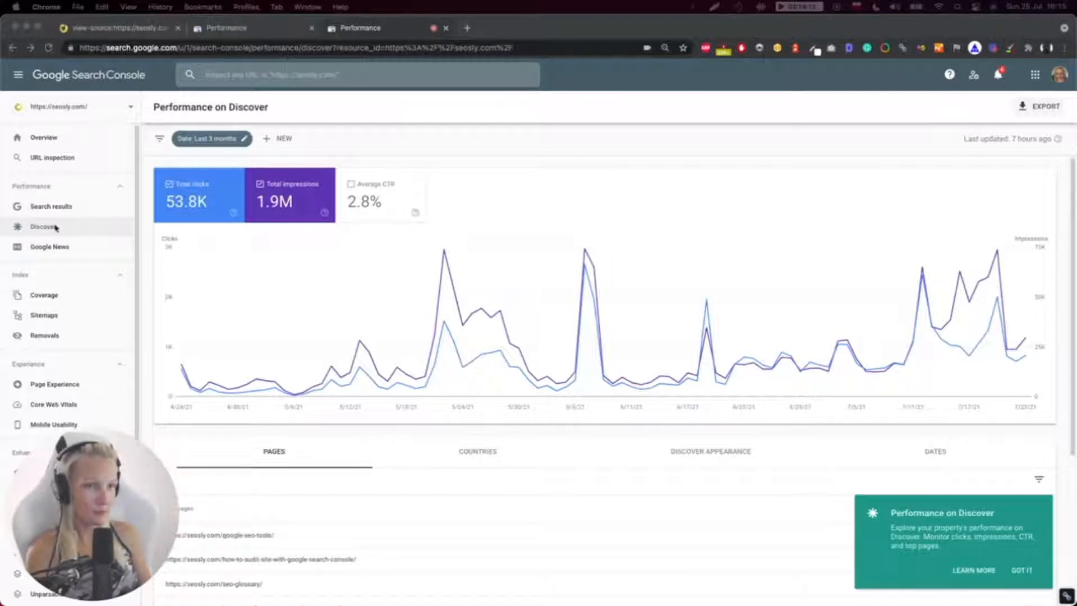
mouse_move(611, 263)
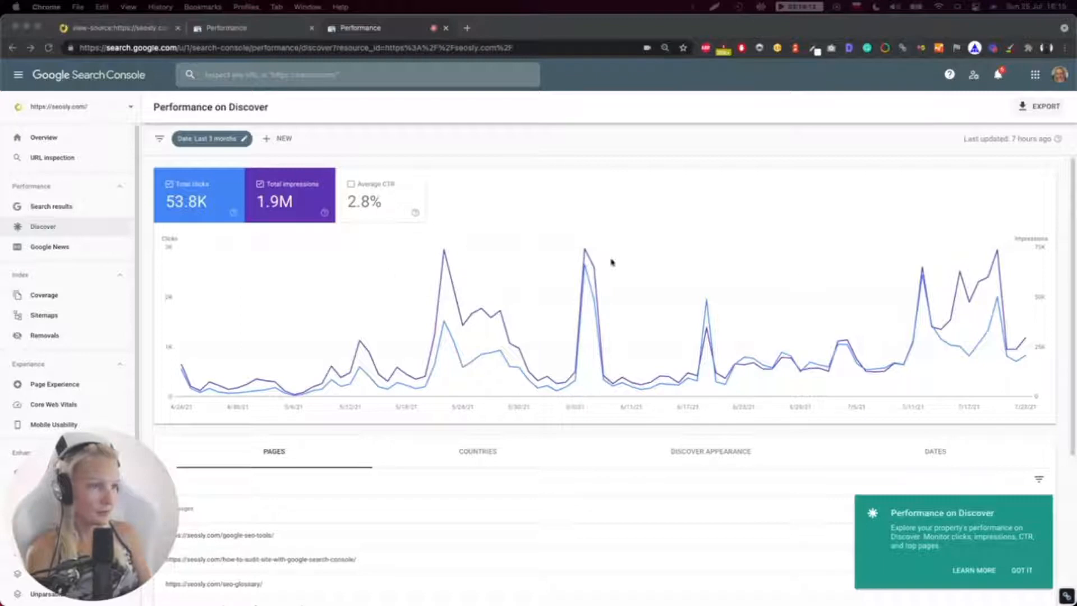
mouse_move(333, 263)
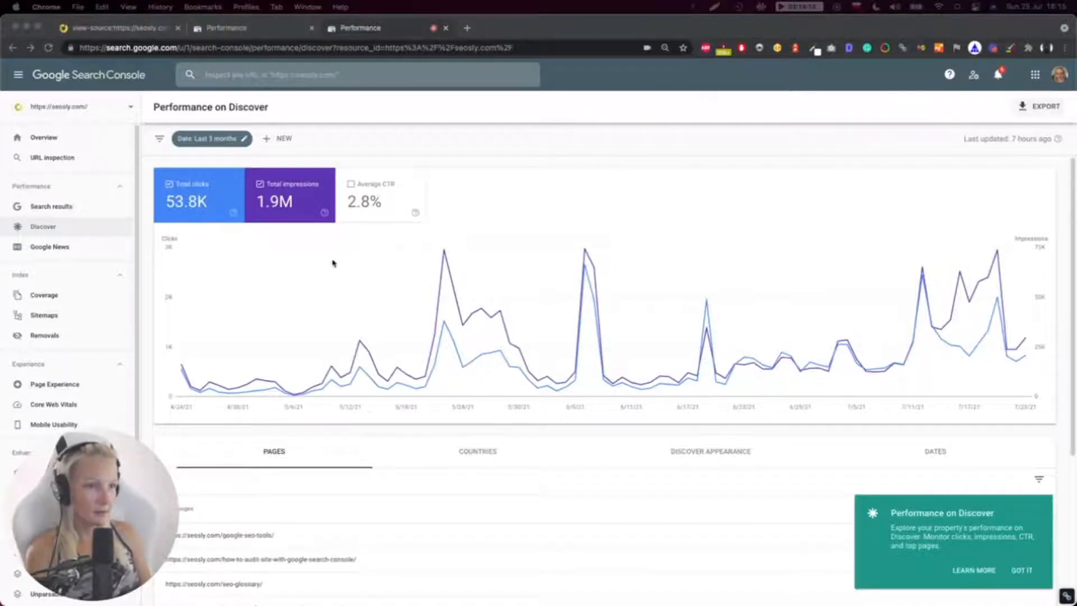
mouse_move(492, 310)
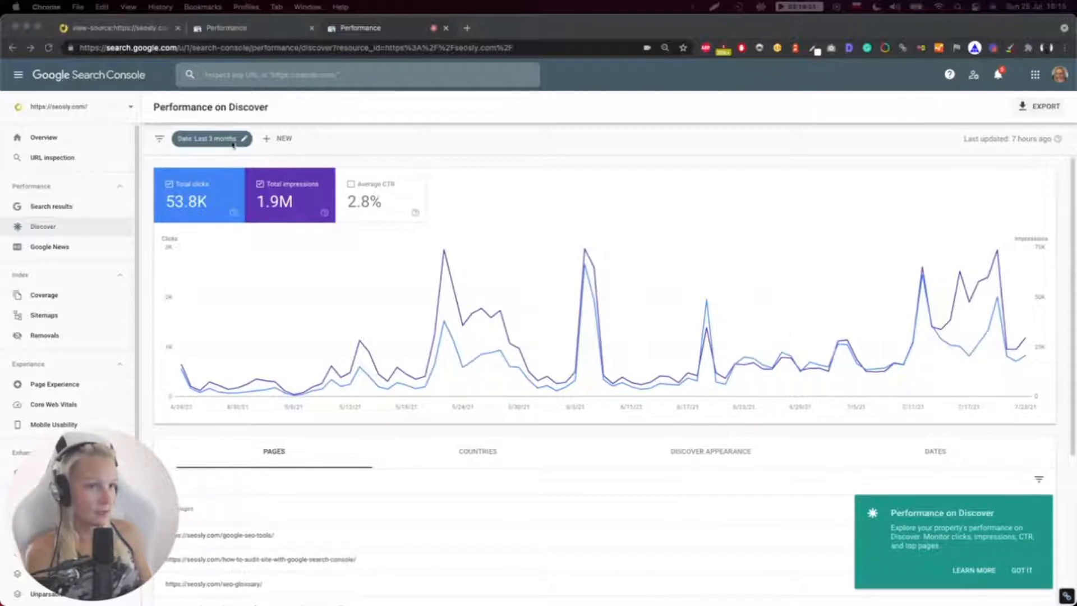
mouse_move(371, 261)
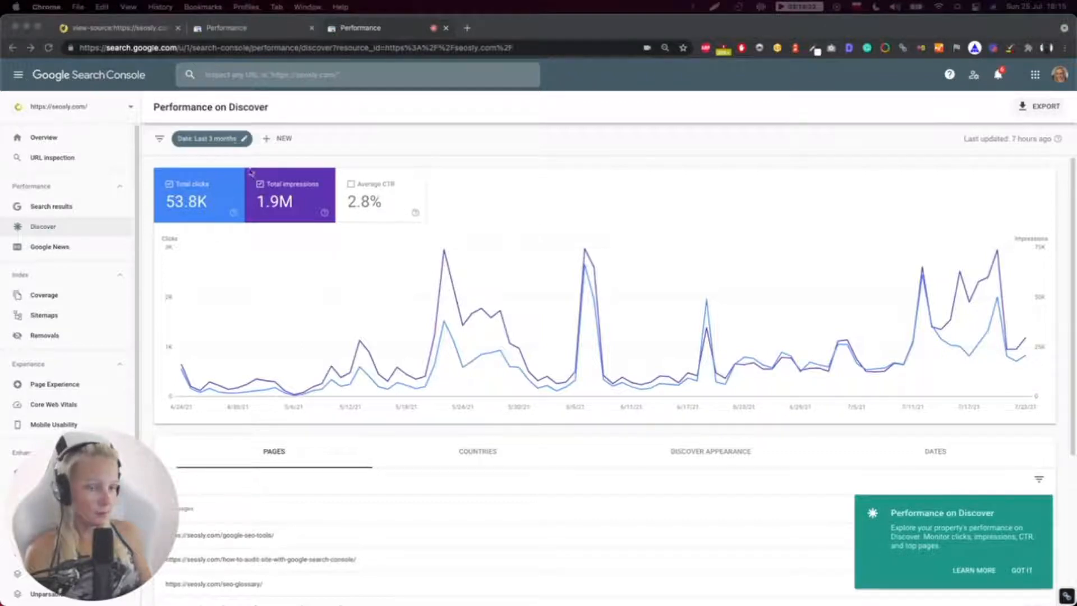
Set the Discover report date range to Last 28 days, showing 26.2K clicks and 831K impressions.
left_click(208, 138)
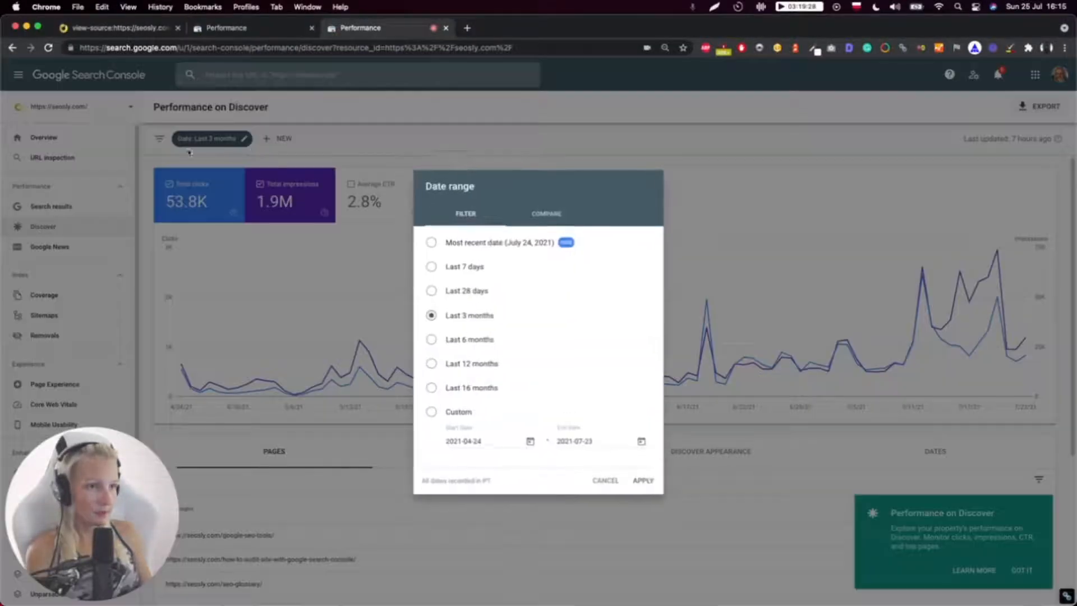
left_click(432, 291)
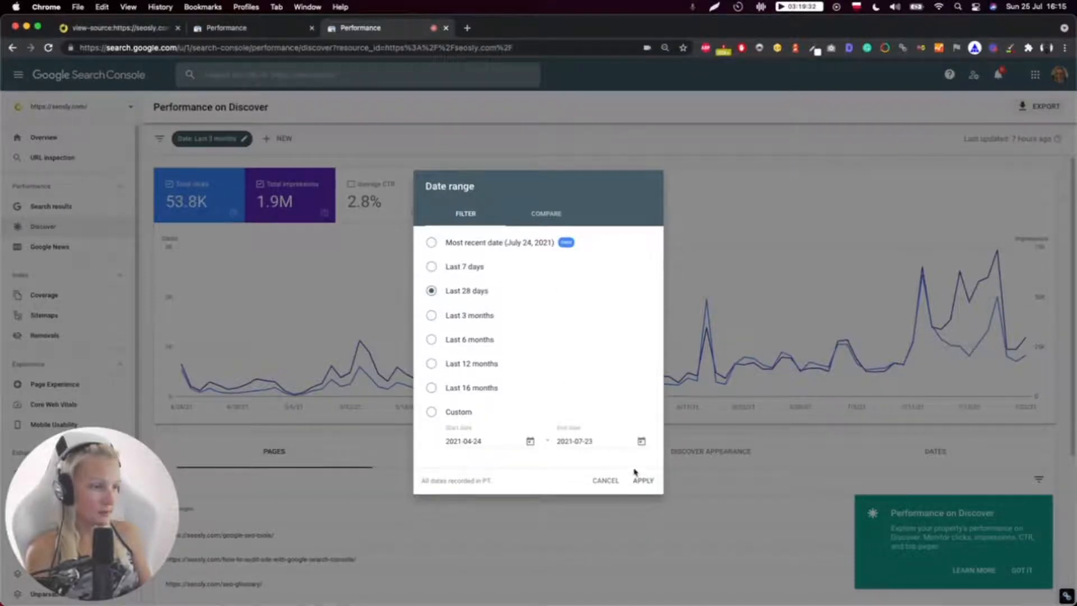
left_click(642, 480)
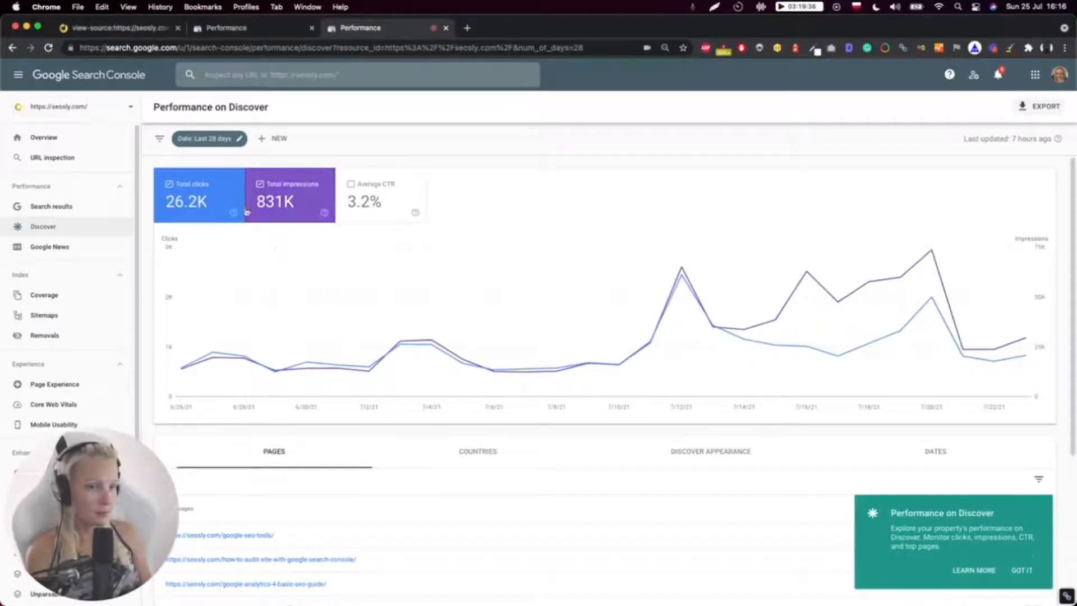
mouse_move(382, 201)
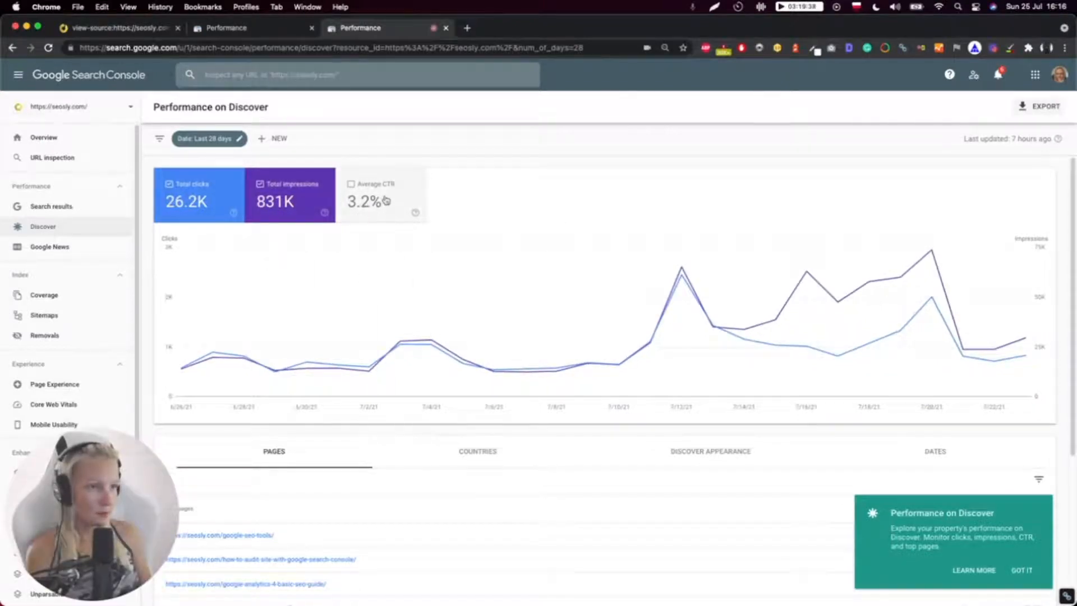
Enable the Average CTR metric card so 3.2% CTR is plotted in the chart.
left_click(381, 195)
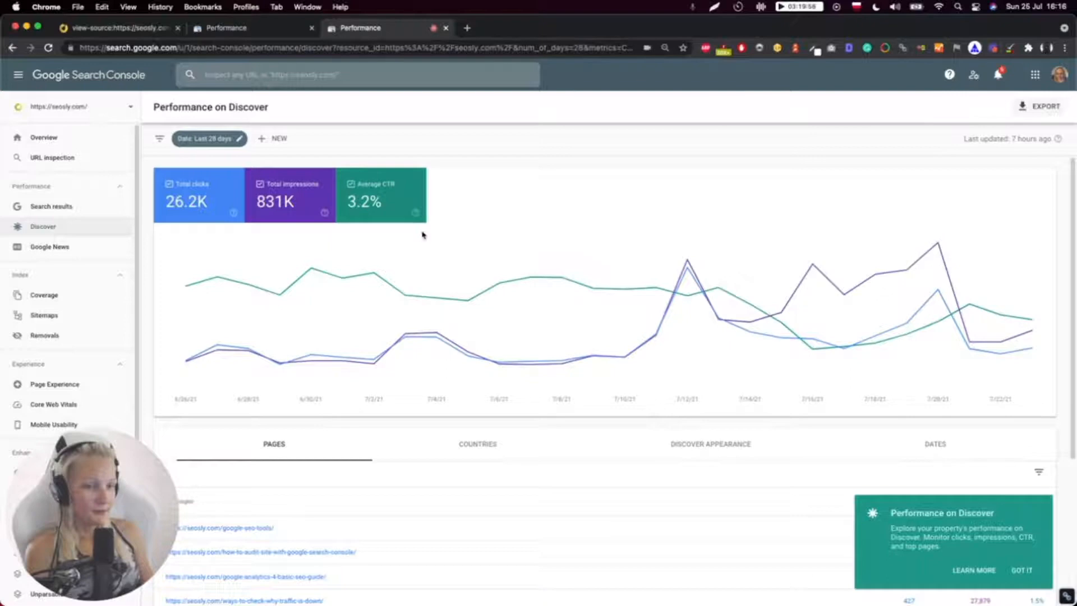
mouse_move(442, 201)
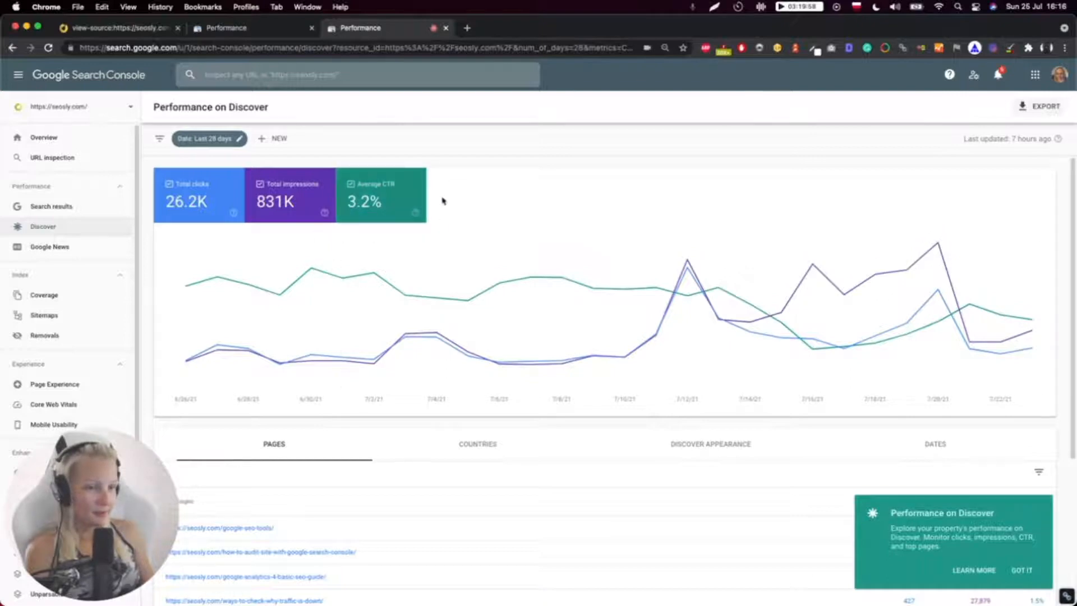
mouse_move(502, 244)
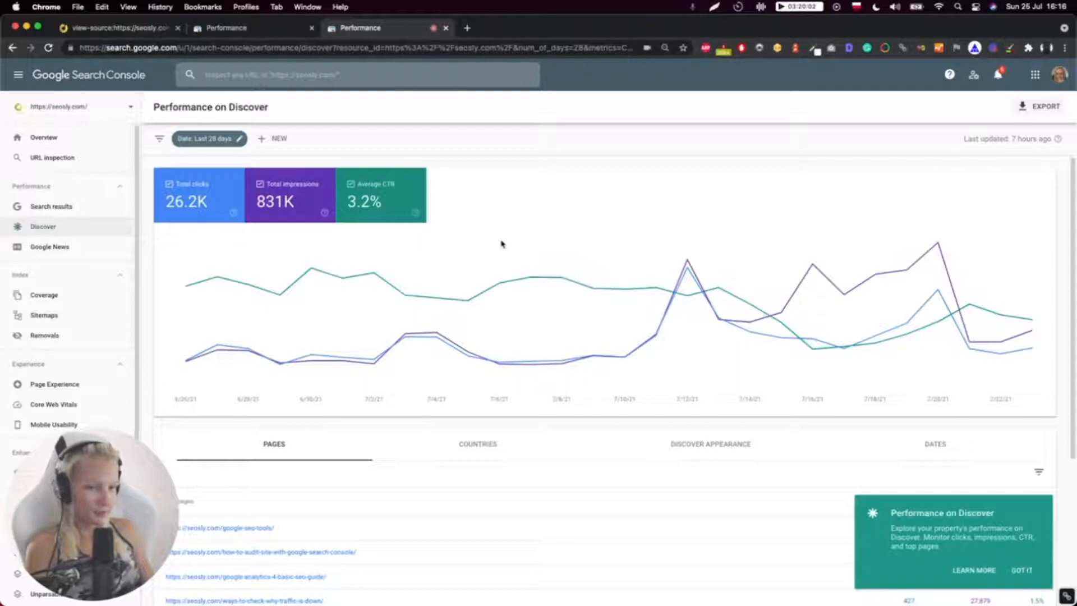
mouse_move(468, 300)
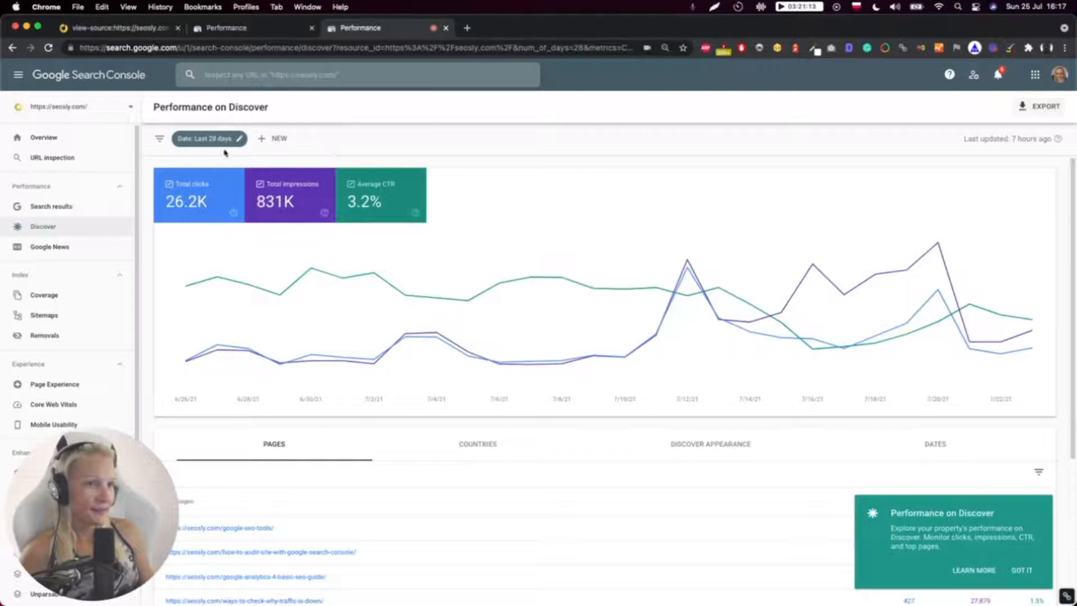
left_click(273, 138)
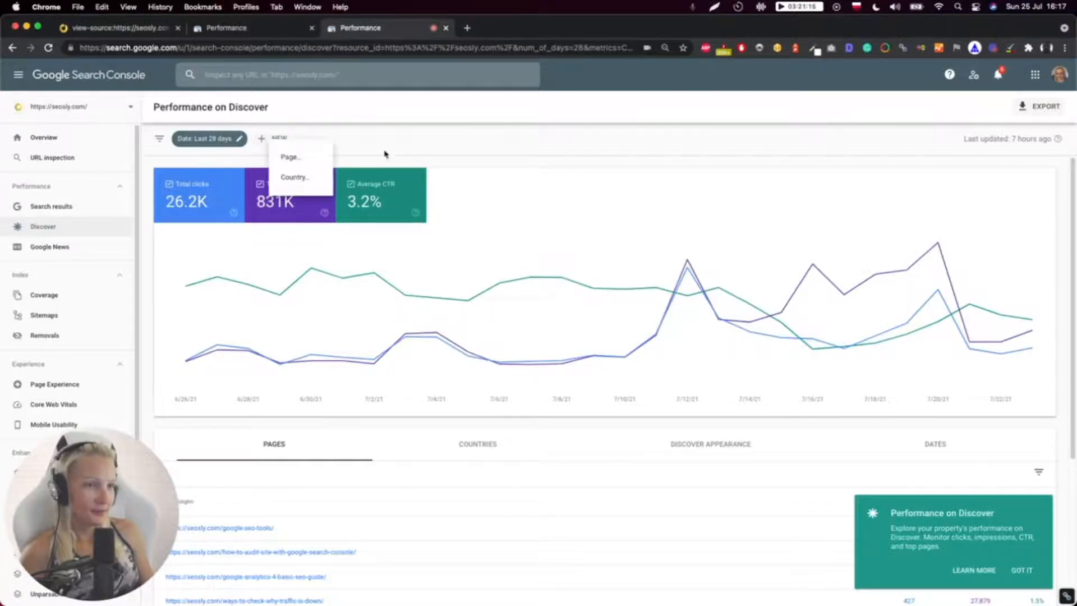
left_click(290, 157)
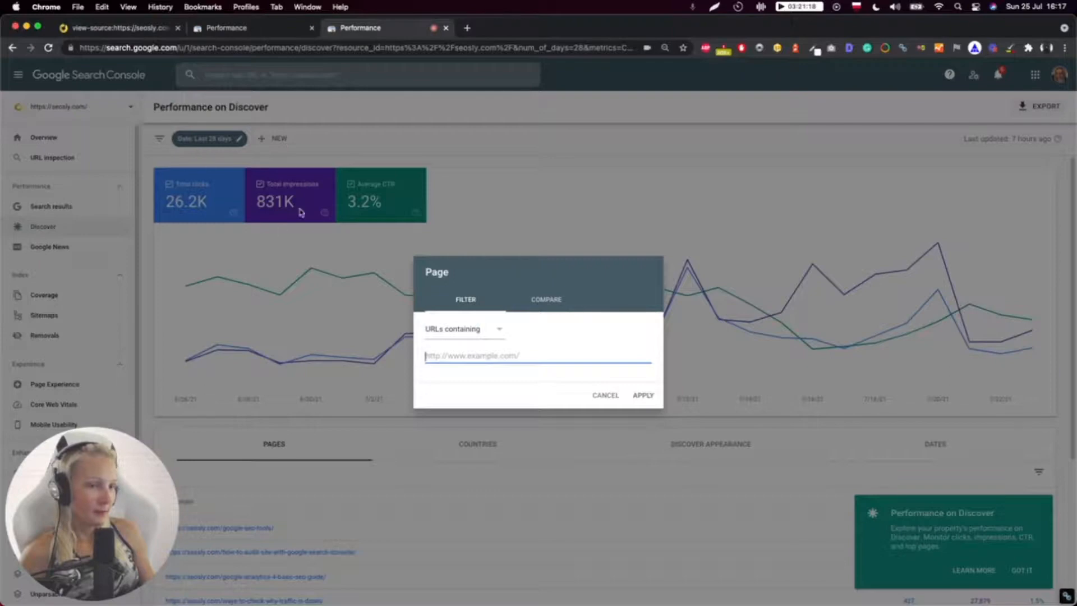
mouse_move(465, 343)
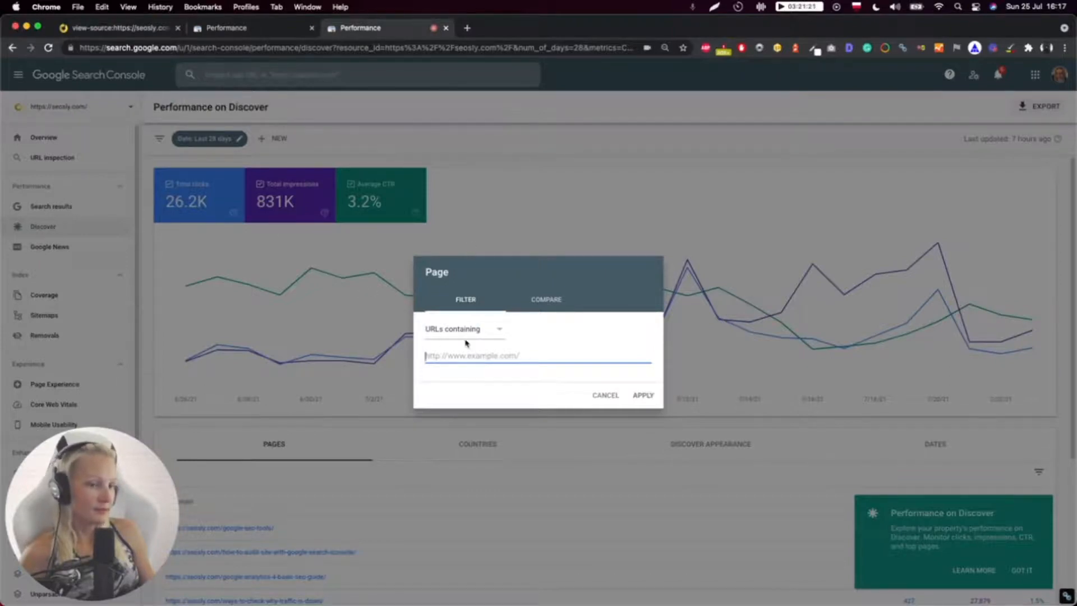
left_click(546, 299)
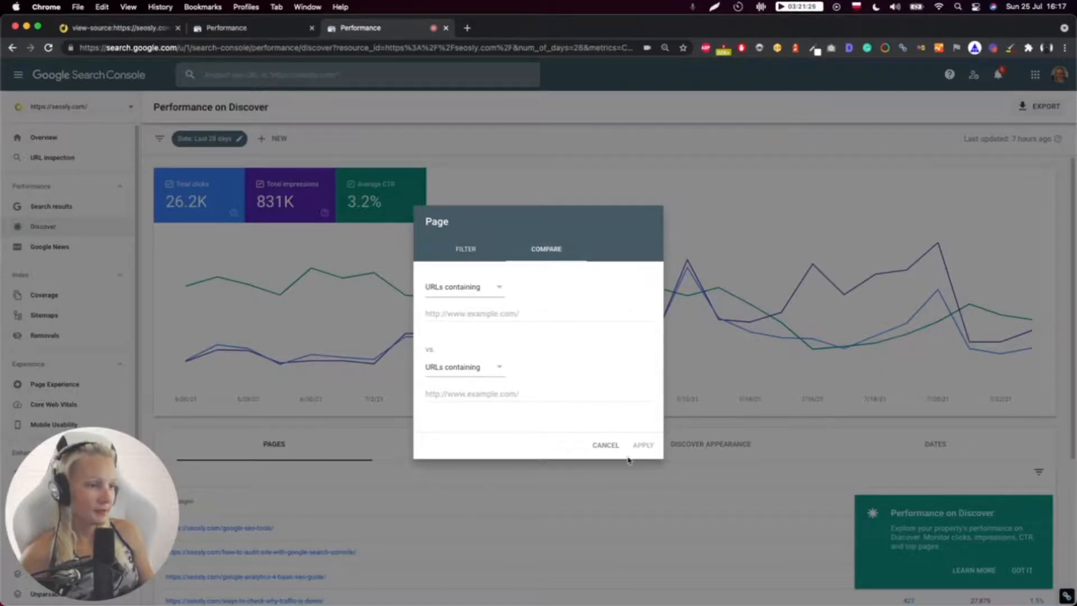
left_click(604, 445)
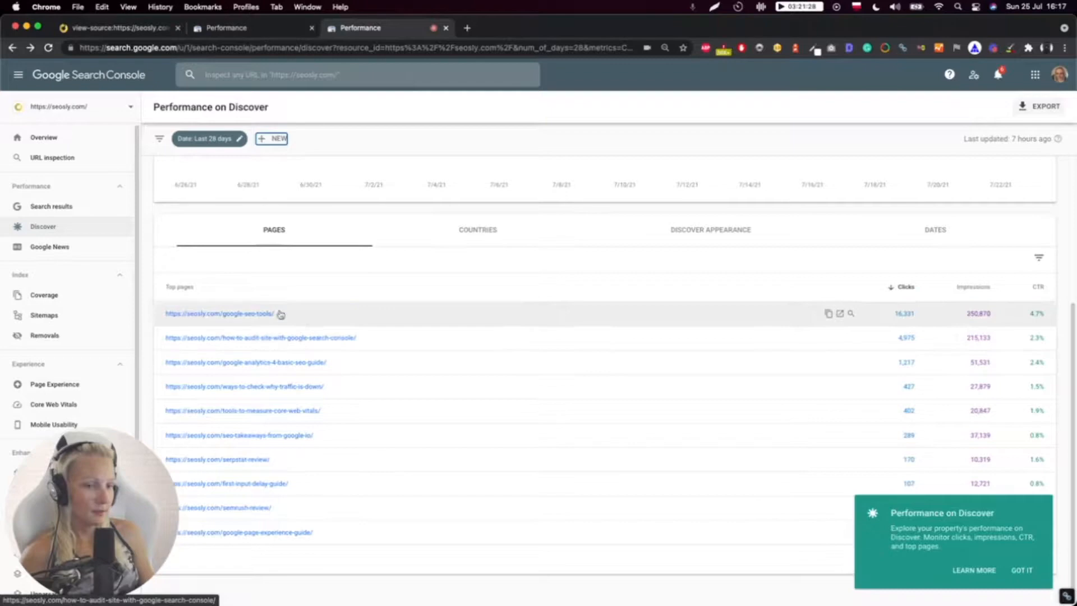
mouse_move(299, 498)
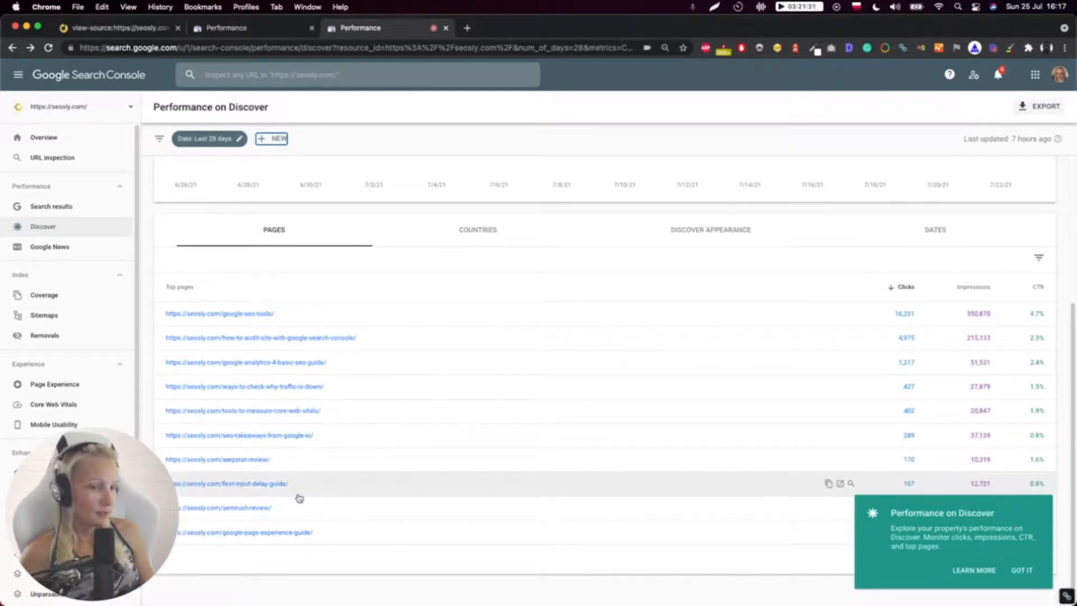
mouse_move(307, 342)
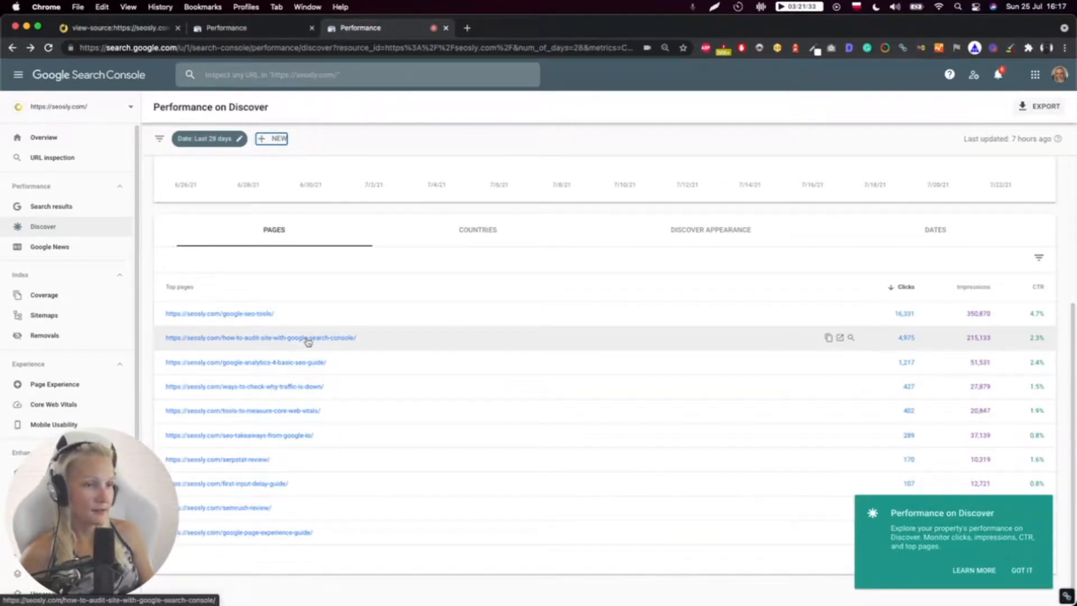
mouse_move(359, 316)
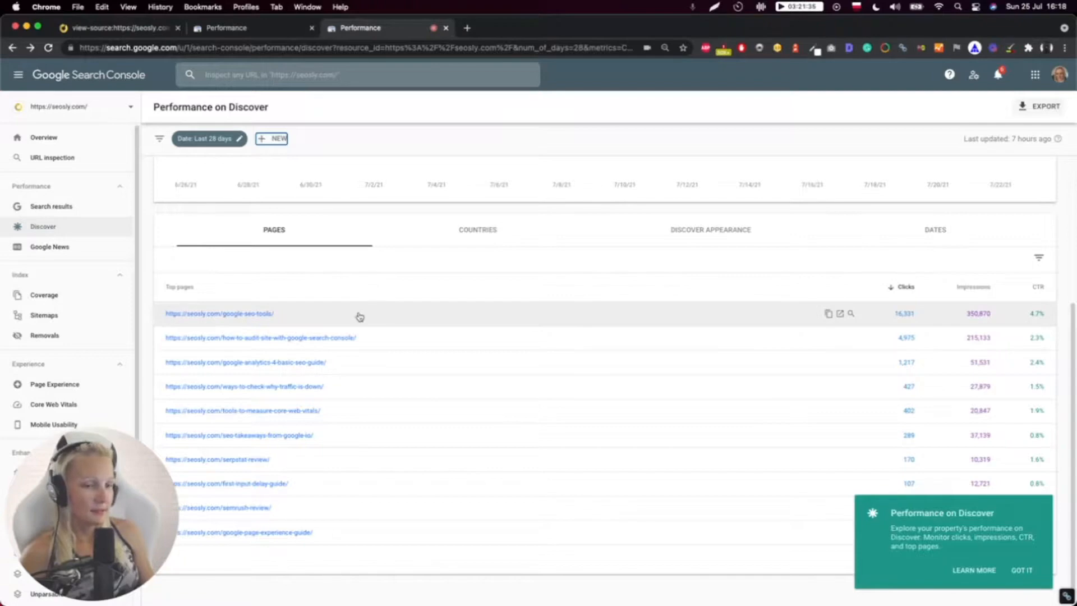
mouse_move(297, 337)
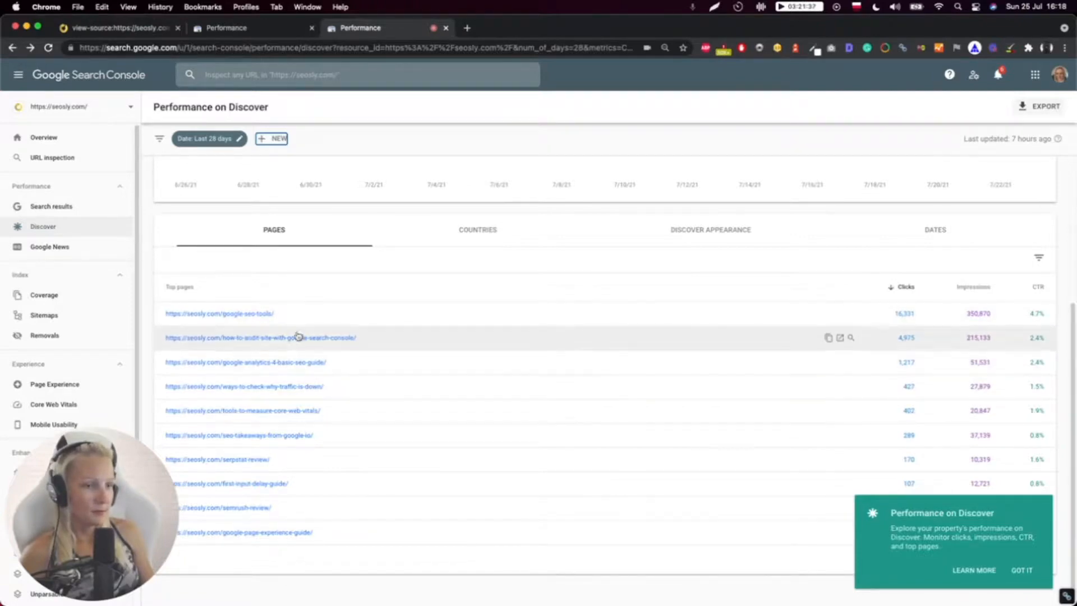
mouse_move(336, 319)
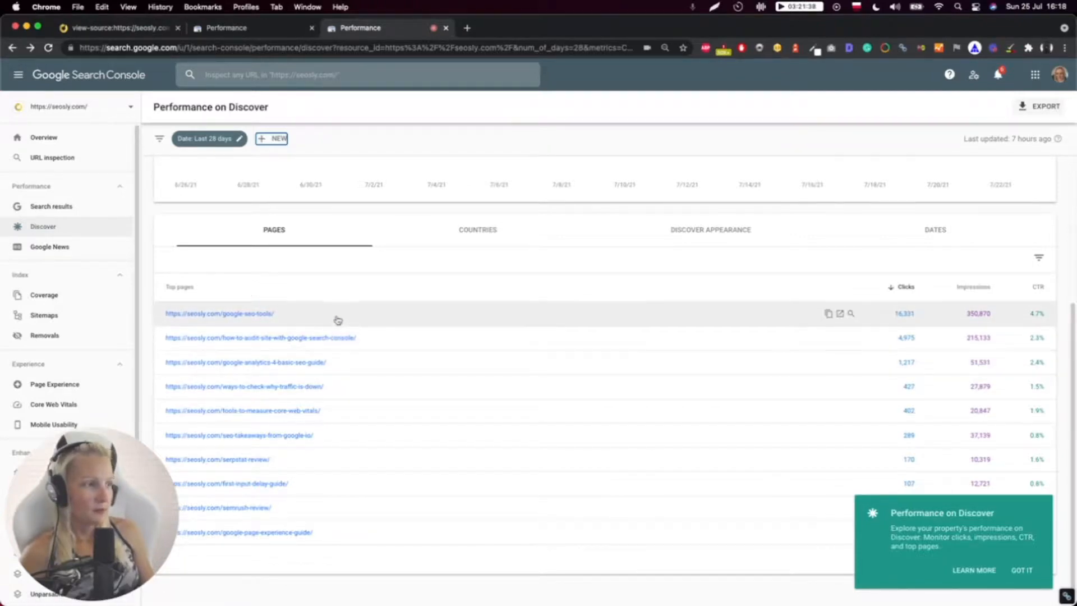
mouse_move(325, 343)
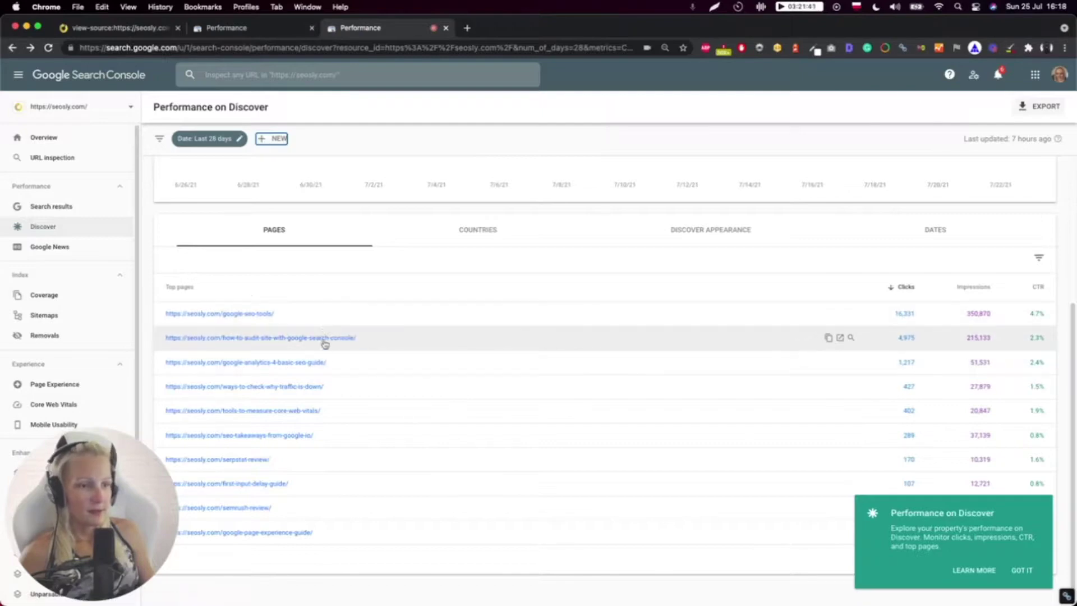
mouse_move(309, 352)
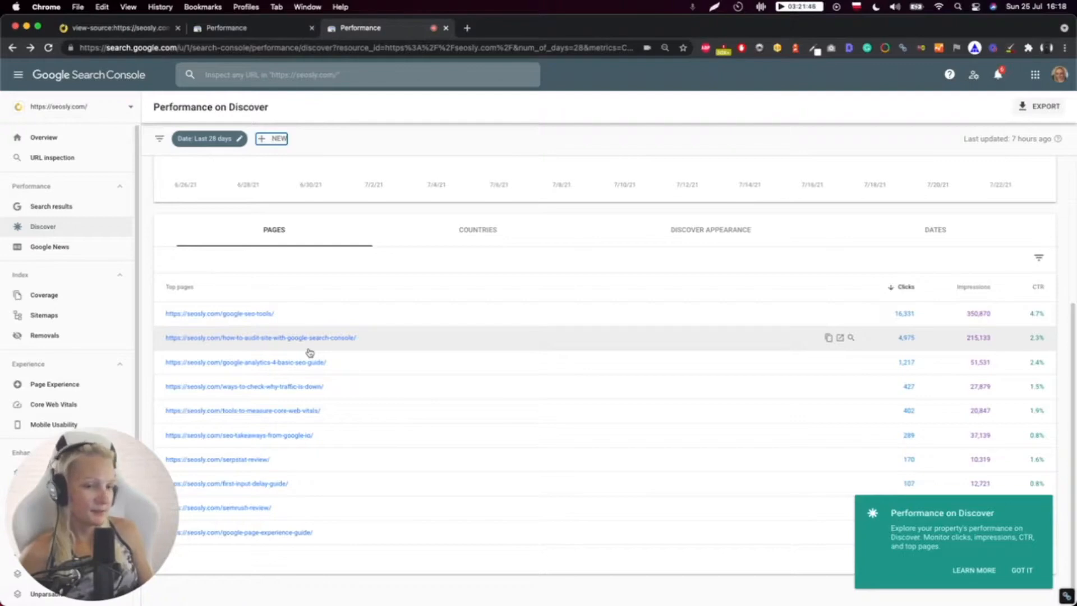
mouse_move(318, 406)
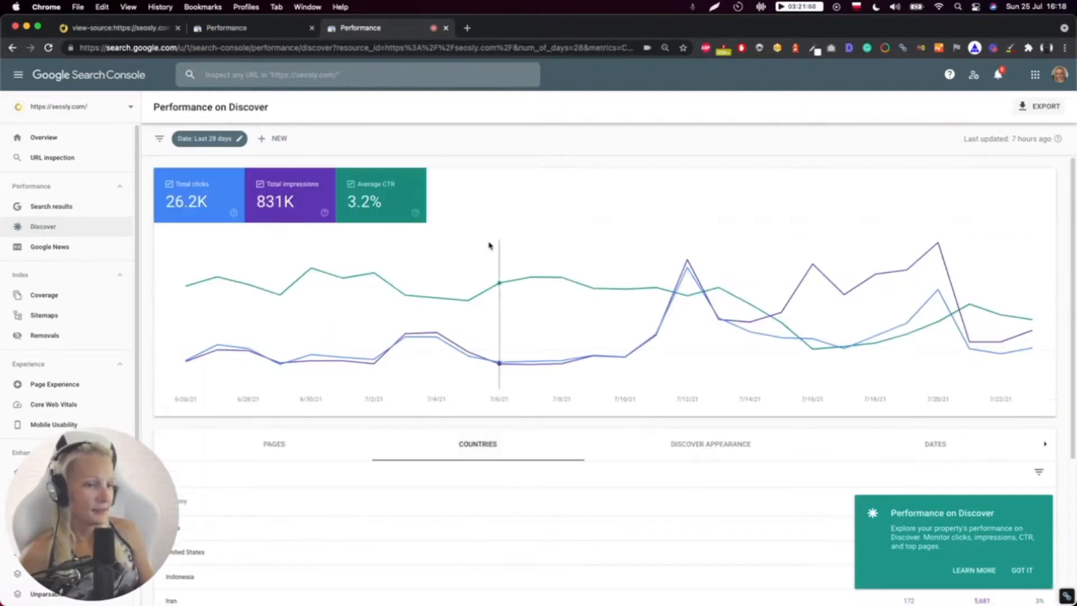
Scroll down to review the Countries table, led by India with 20,473 clicks.
scroll("down", 3)
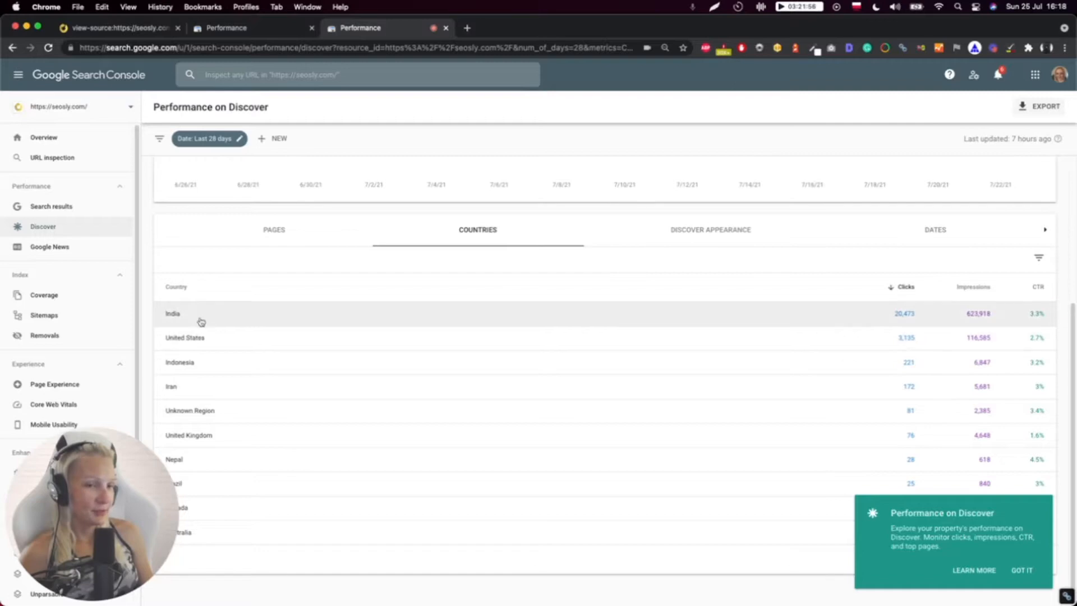
mouse_move(296, 337)
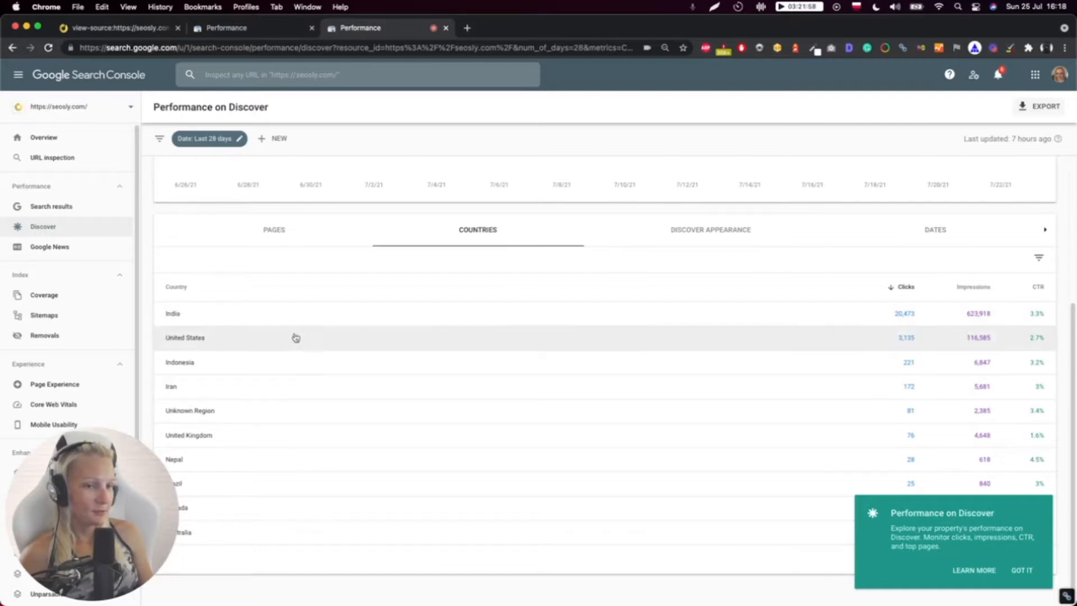
mouse_move(229, 339)
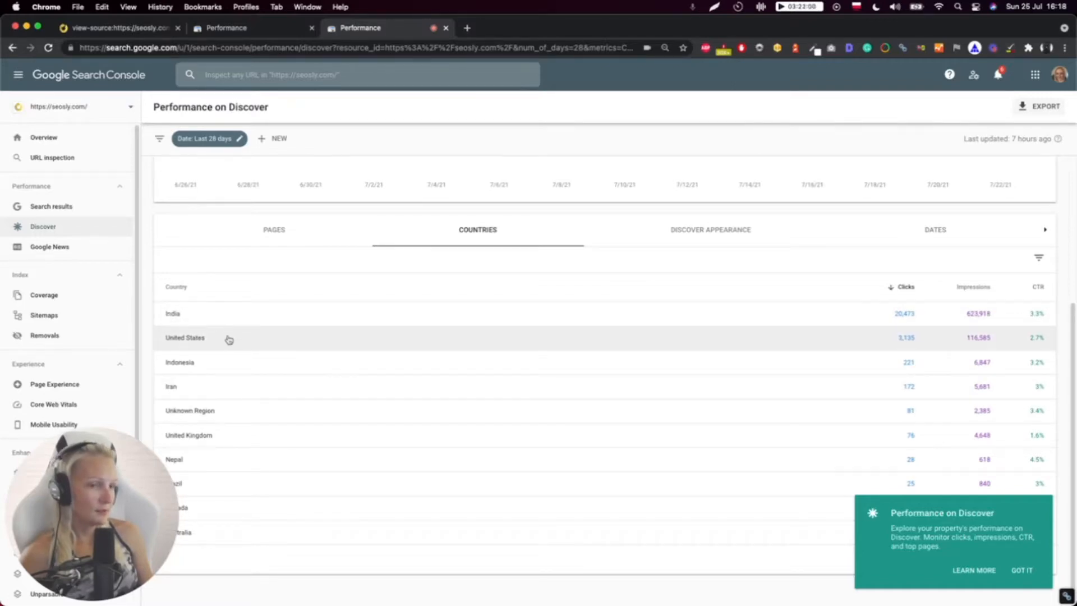
mouse_move(610, 322)
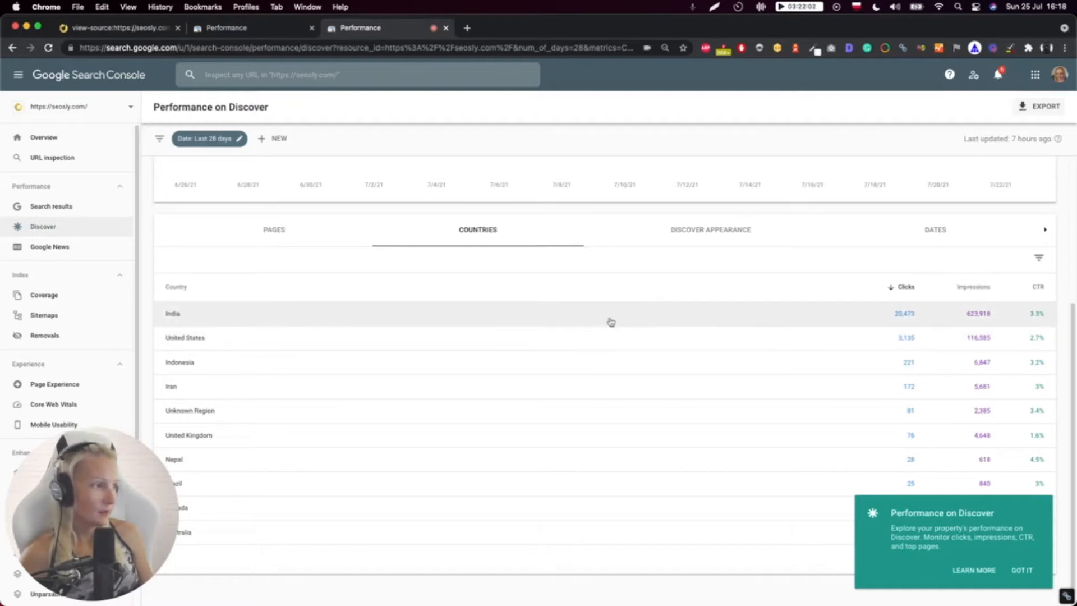
mouse_move(339, 294)
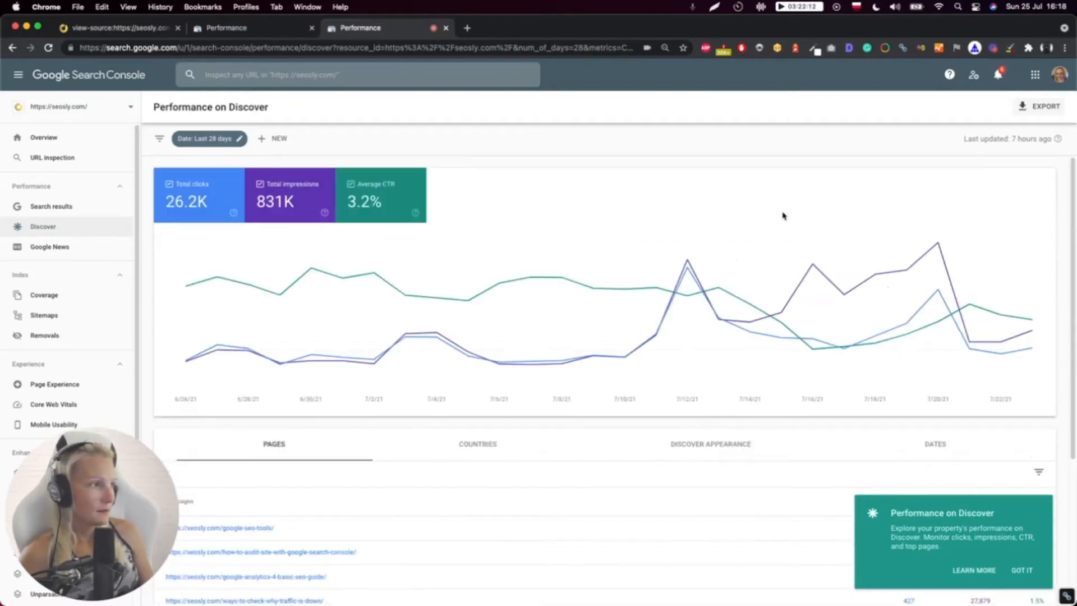
mouse_move(447, 327)
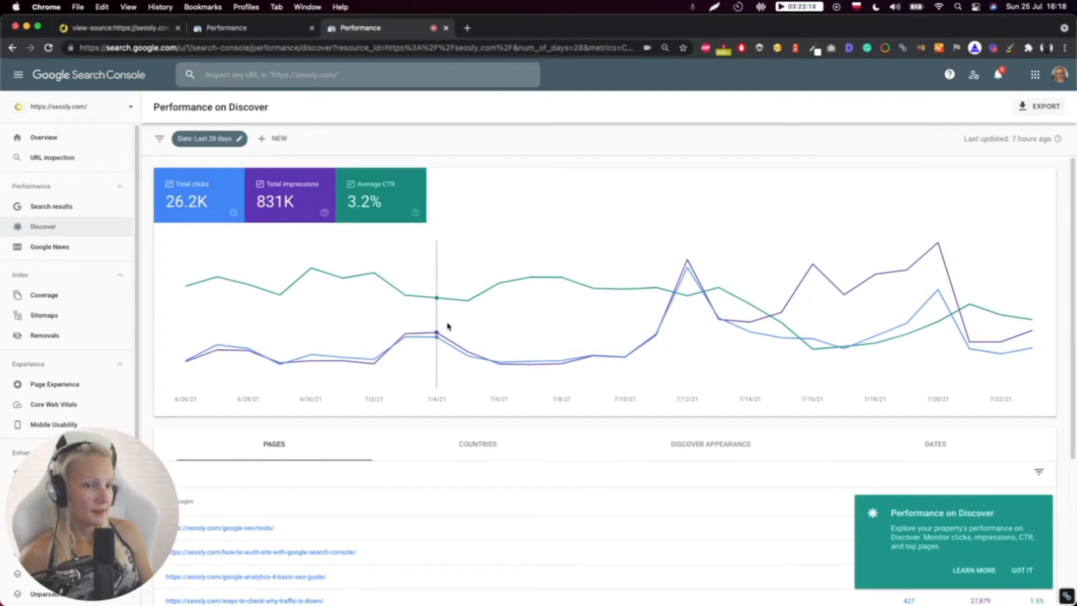
mouse_move(562, 266)
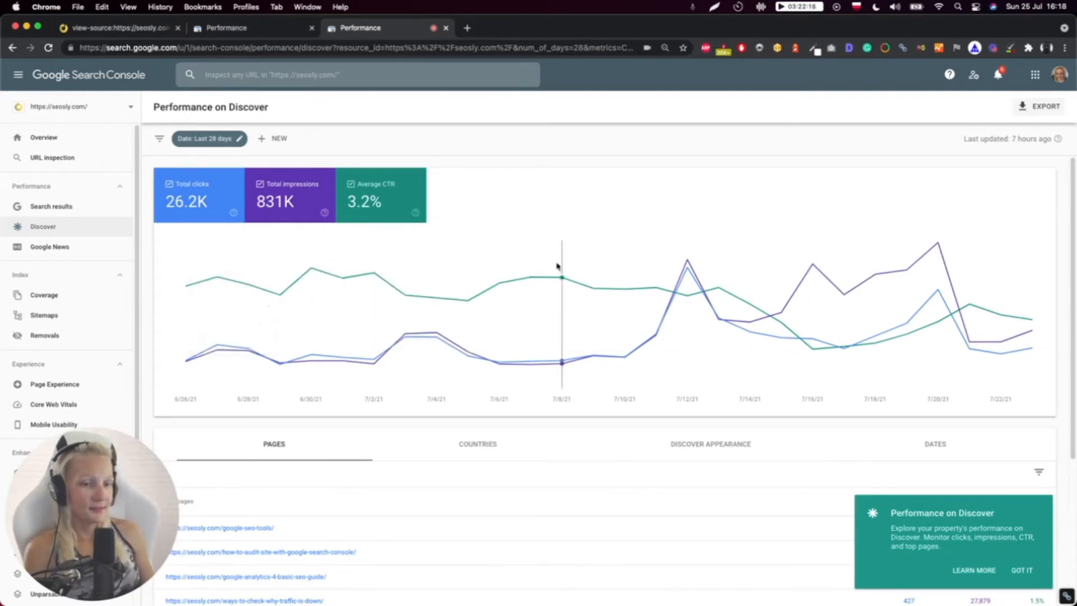